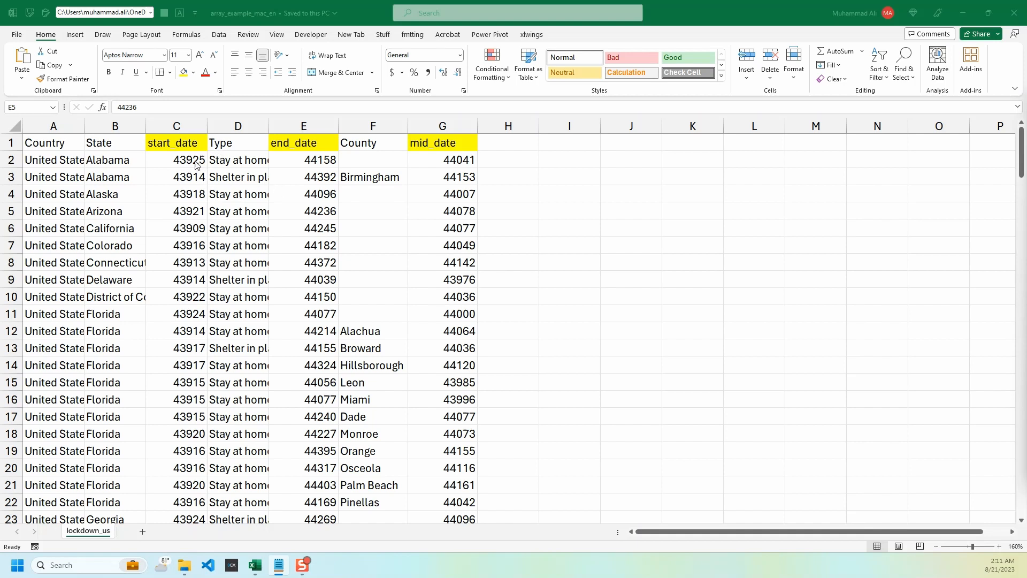
# Inspect the end_date serial value in E5 and switch to the VBA editor with Alt+F11.
pyautogui.click(303, 211)
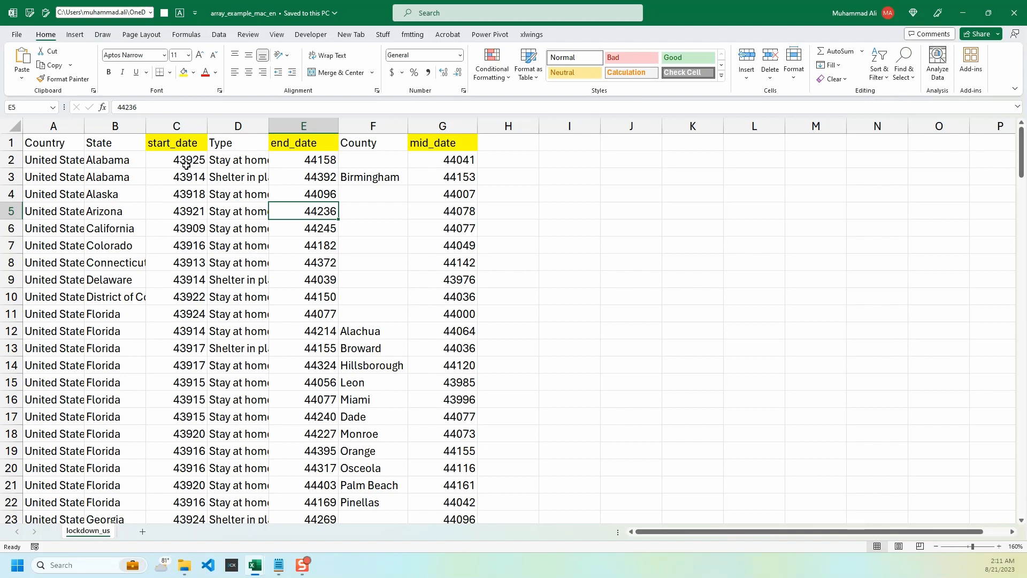
pyautogui.moveTo(932, 207)
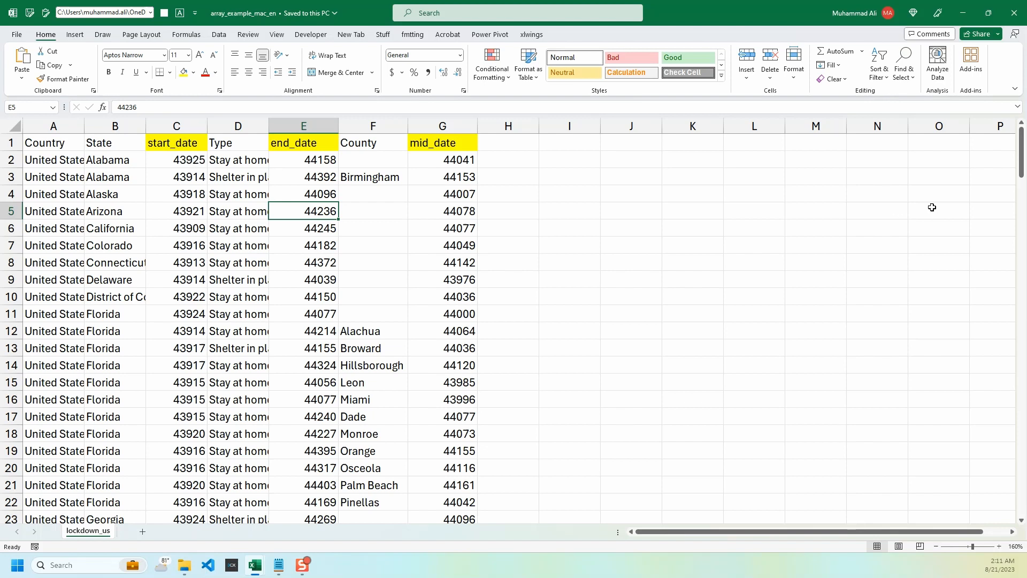
pyautogui.press('alt+F11')
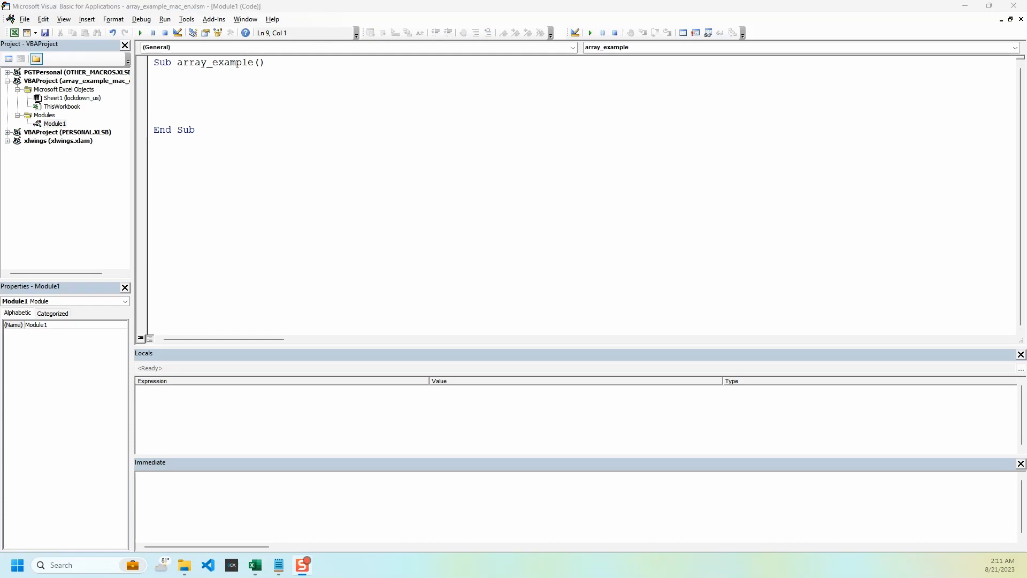
# Declare Dim DatecolumnsToFix(1 To 3) As String inside Sub array_example.
pyautogui.write('Dim')
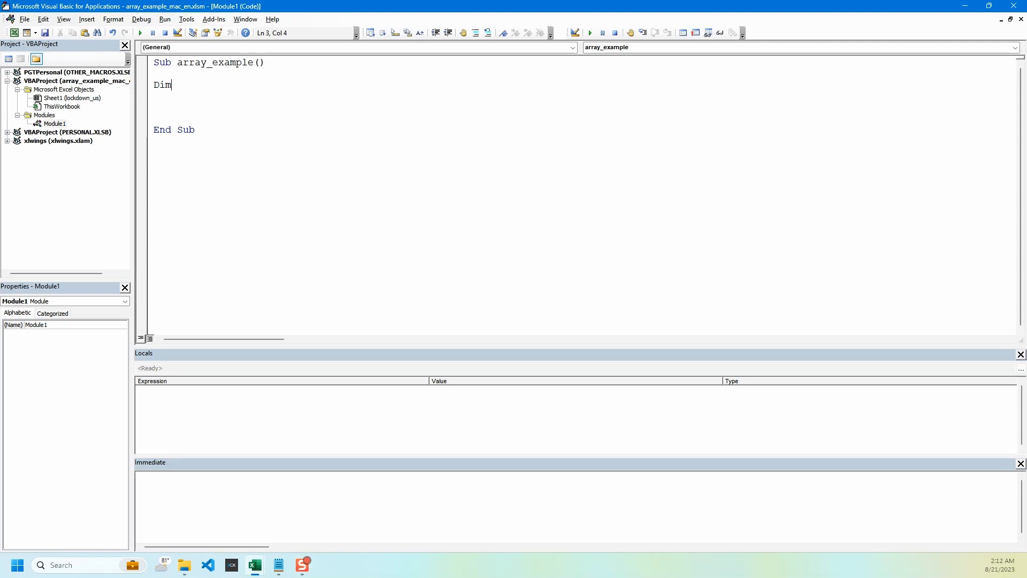
pyautogui.moveTo(419, 200)
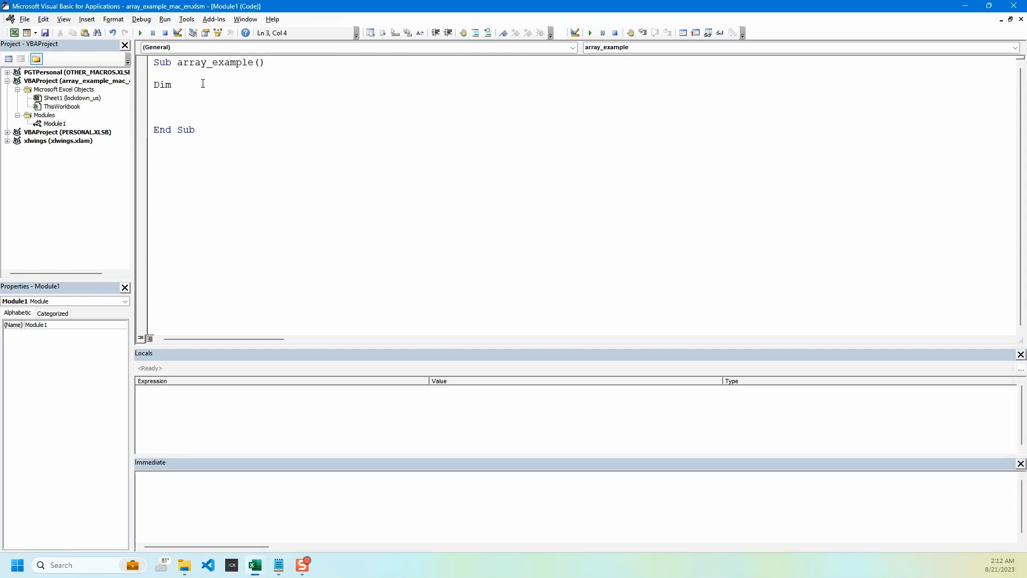
pyautogui.write('DatecolumnsToFix(1 To 3) As String')
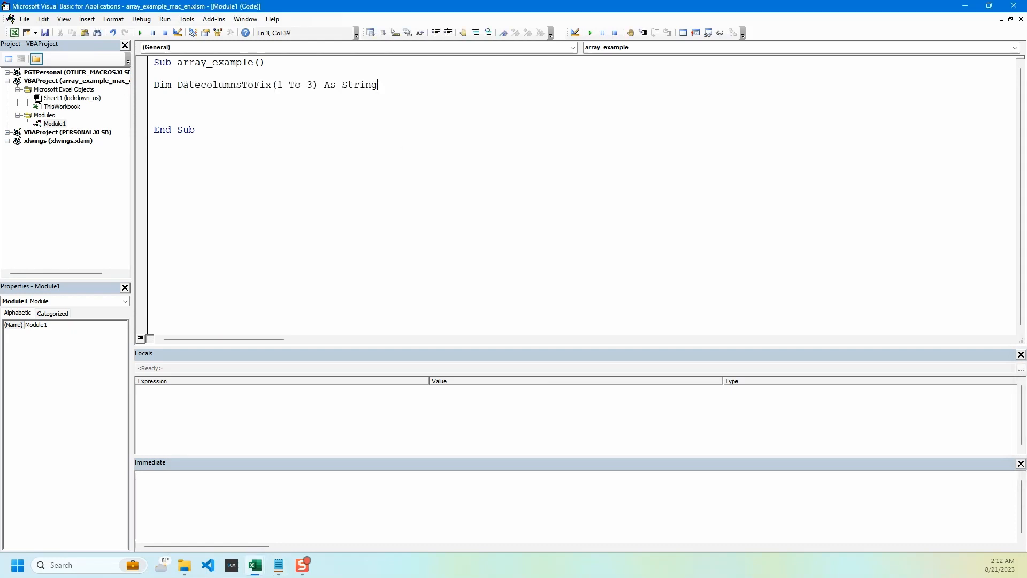
pyautogui.click(346, 108)
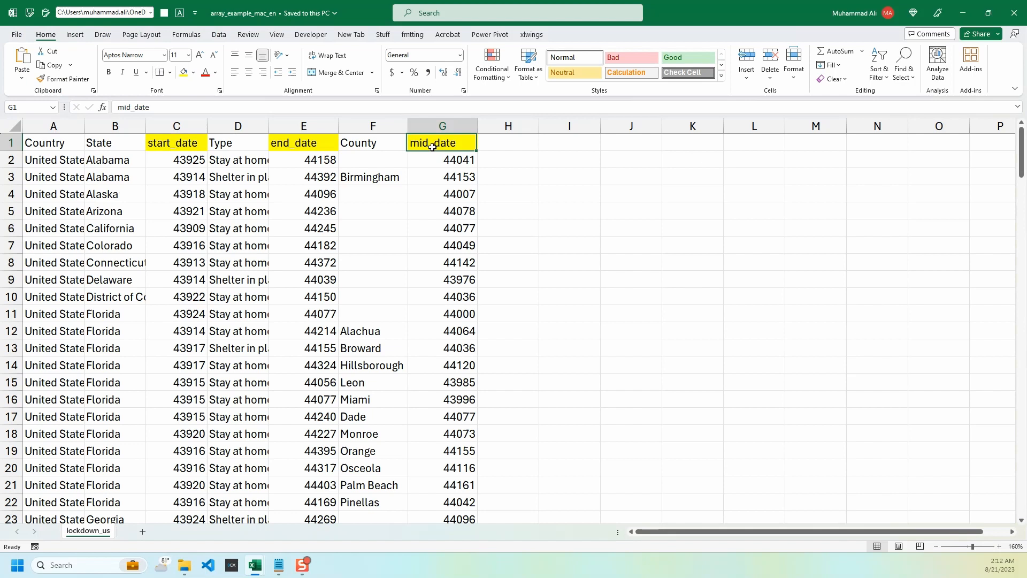
# Return to the macro code with Alt+F11 after checking the mid_date header.
pyautogui.press('Alt+F11')
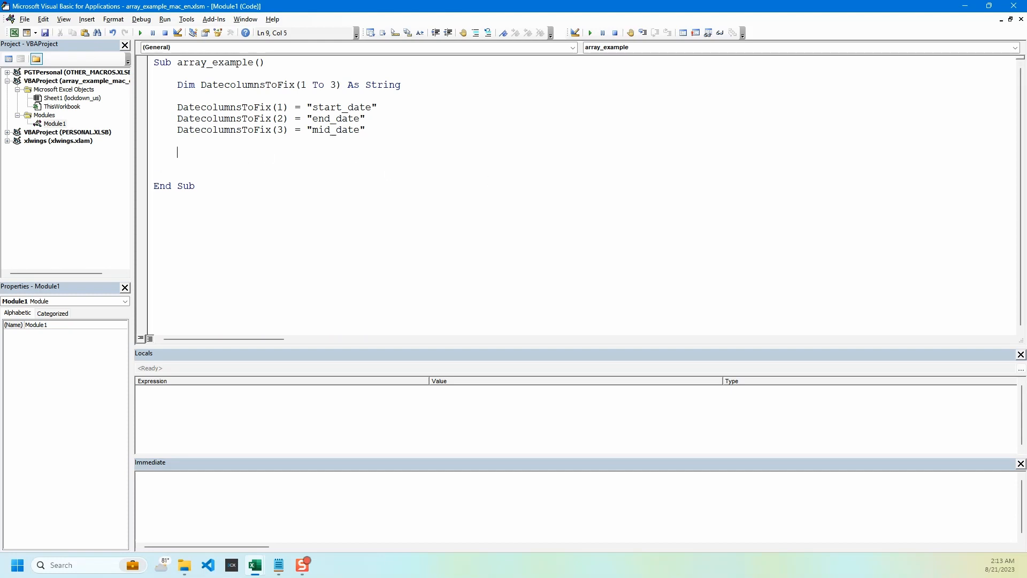
# Write a For i = 1 To 3 loop that Debug.Prints DatecolumnsToFix(i).
pyautogui.write('for i =')
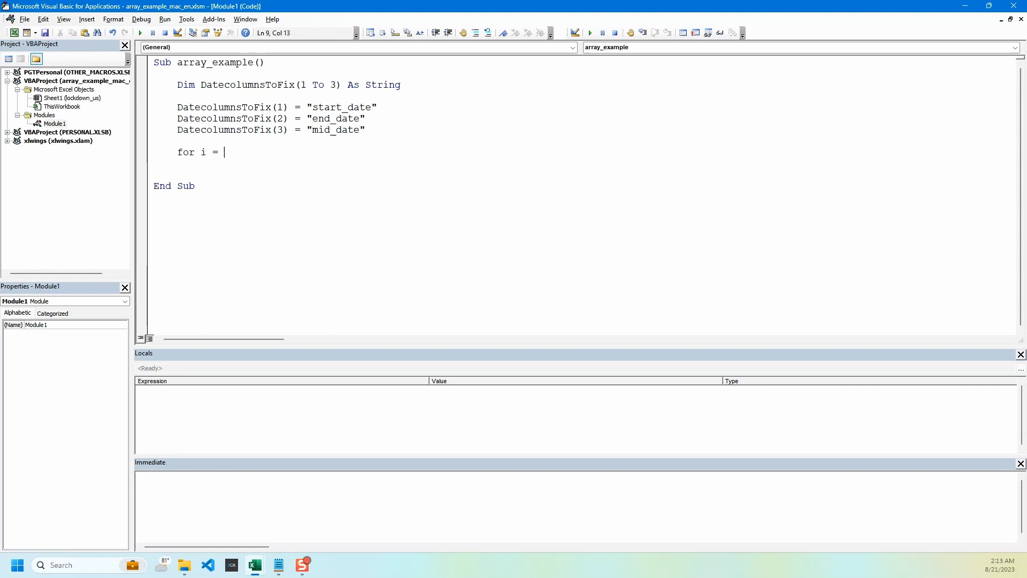
pyautogui.write('1 To 3')
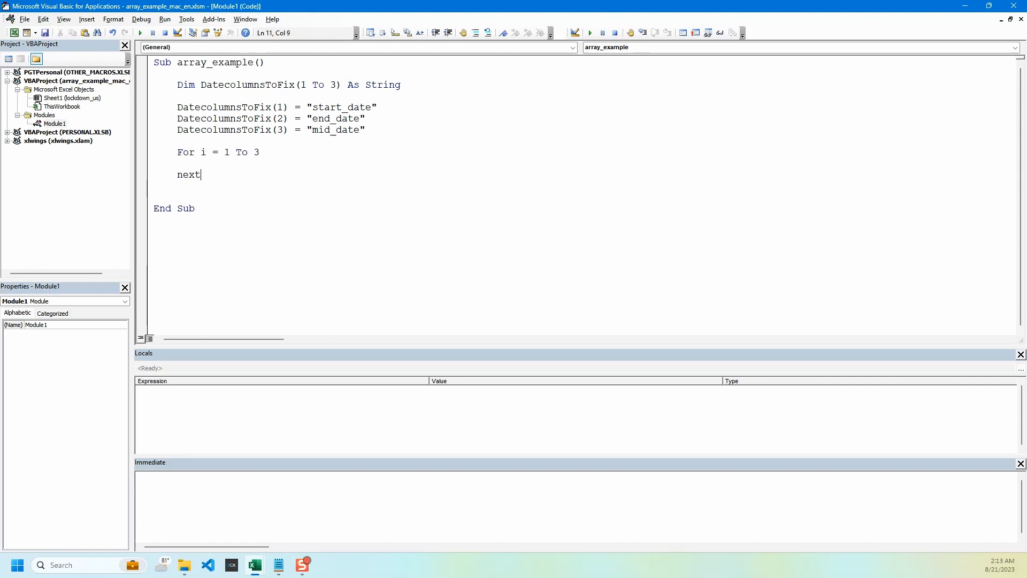
pyautogui.write('deb')
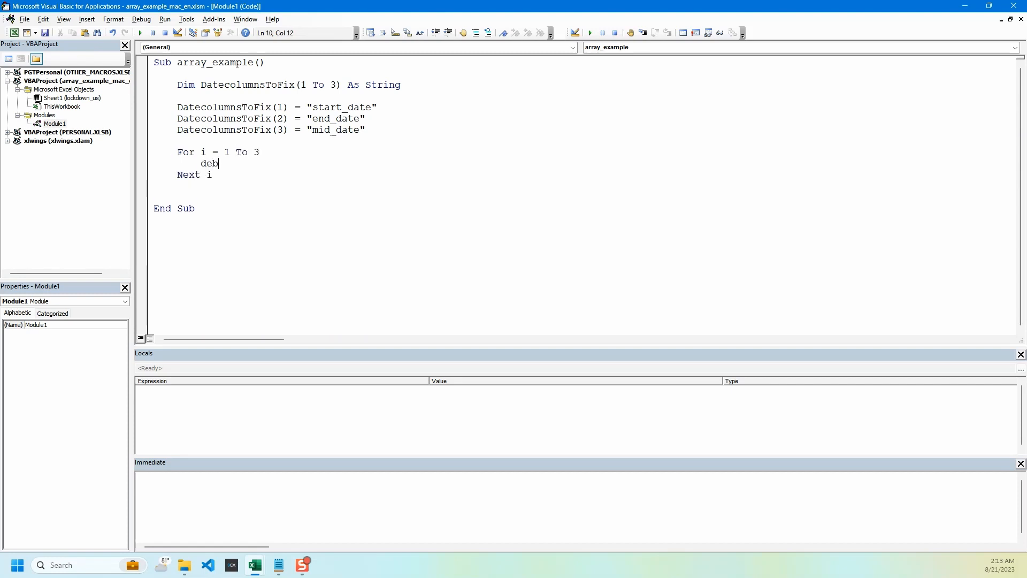
pyautogui.write('ug.Print')
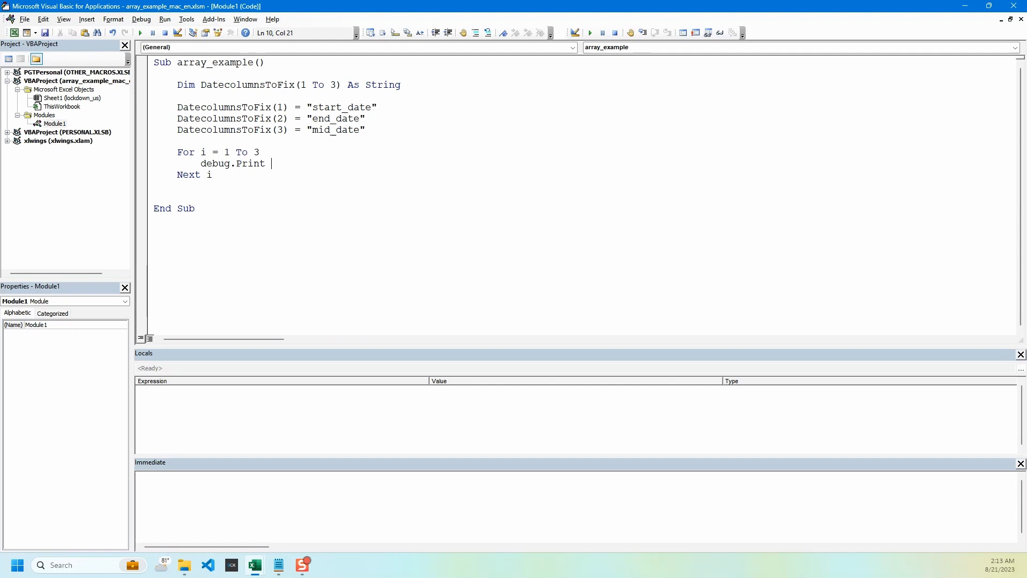
pyautogui.write('DatecolumnsToFix(i)')
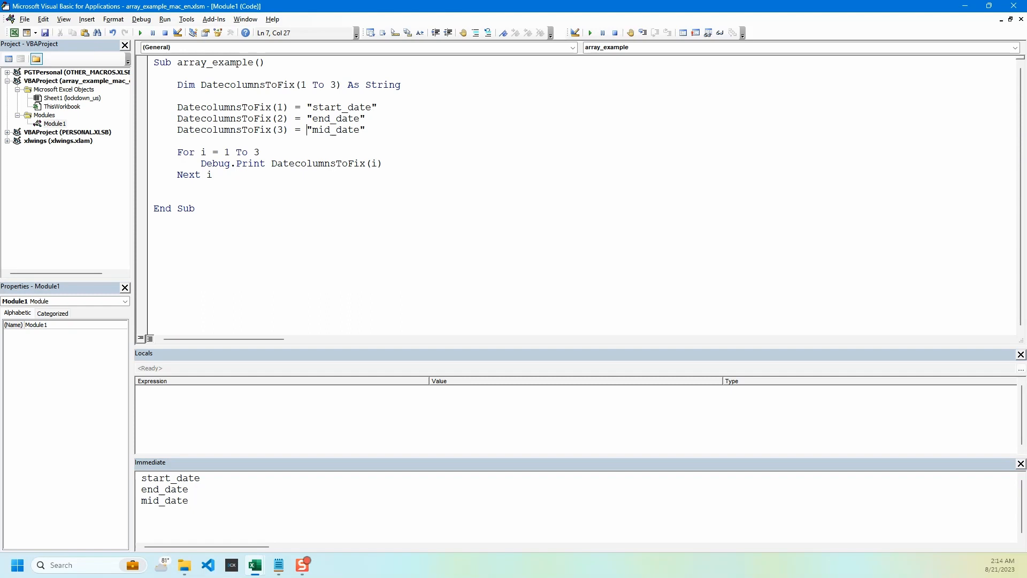
# Append a WorksheetFunction.Match of DatecolumnsToFix(i) on Rows("1:1") to the Debug.Print line.
pyautogui.write(', Application.WorksheetFunction.Match(DatecolumnsToFix(i), Rows("1:1"), 0)')
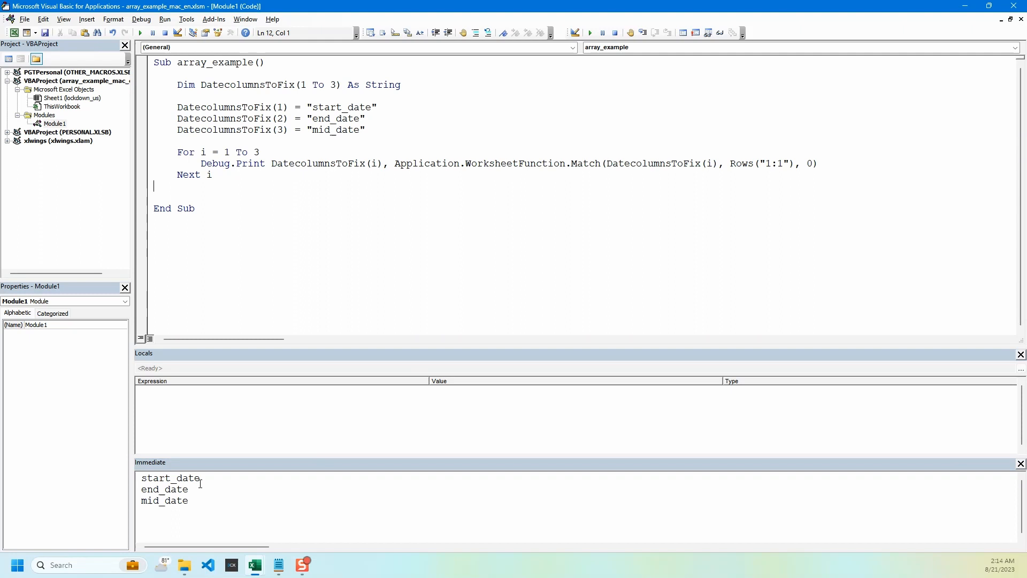
pyautogui.moveTo(793, 275)
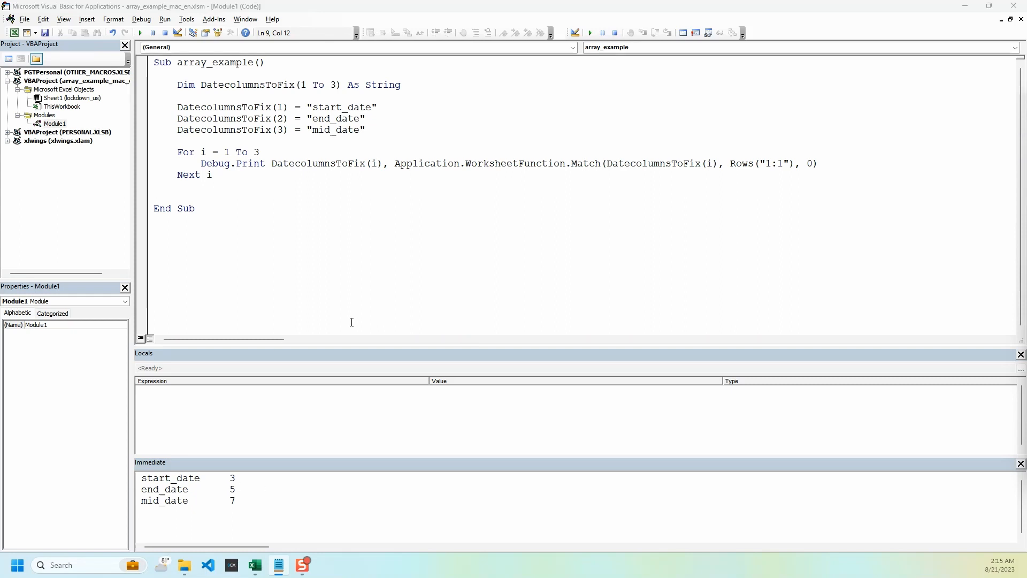
pyautogui.moveTo(980, 264)
pyautogui.write("'")
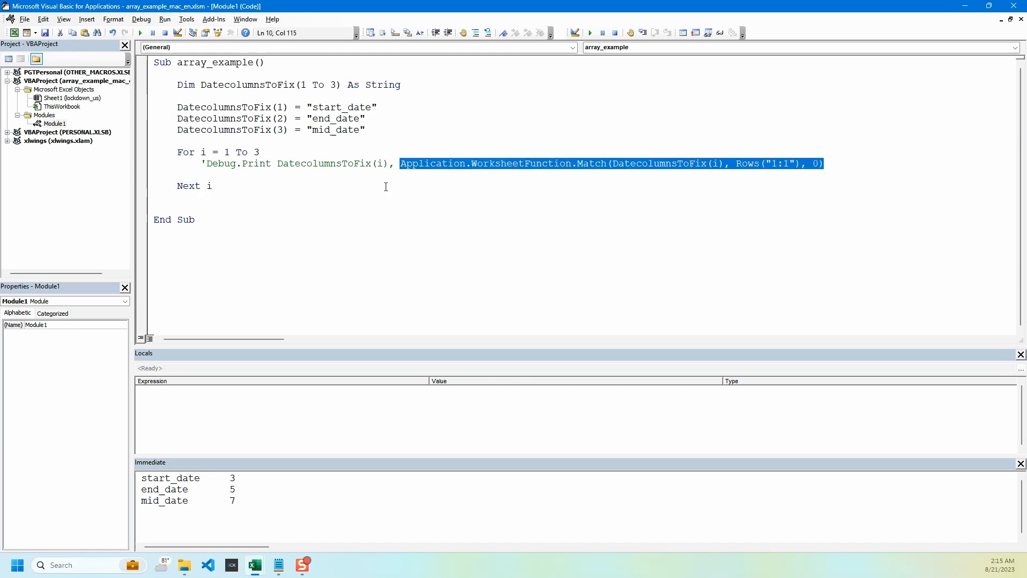
# Begin a Columns(...) line wrapping the Match lookup and start its .NumberFormat property.
pyautogui.write('Columns(Application.WorksheetFunction.Match(DatecolumnsToFix(i), Rows("1:1"), 0')
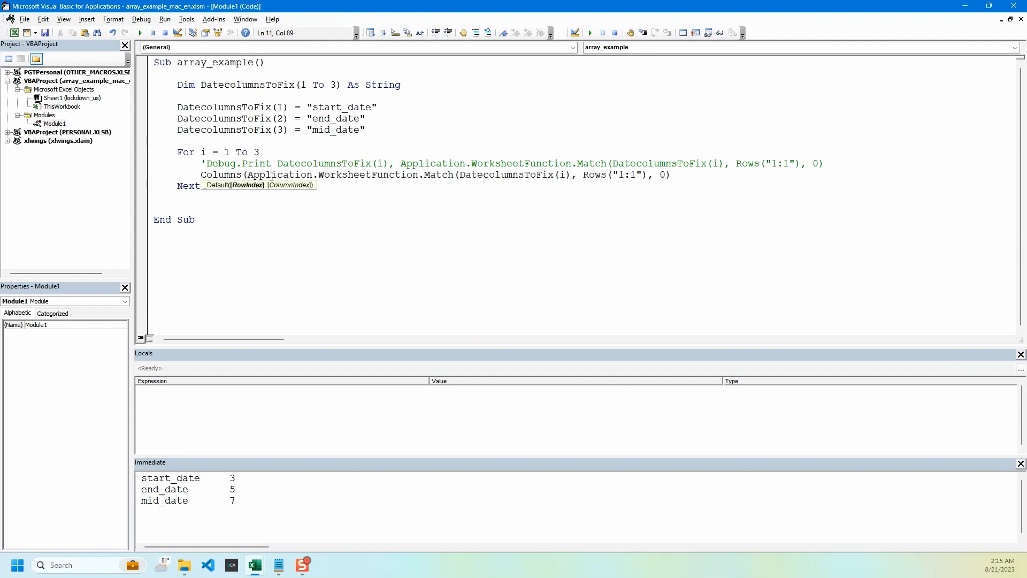
pyautogui.write('.nu')
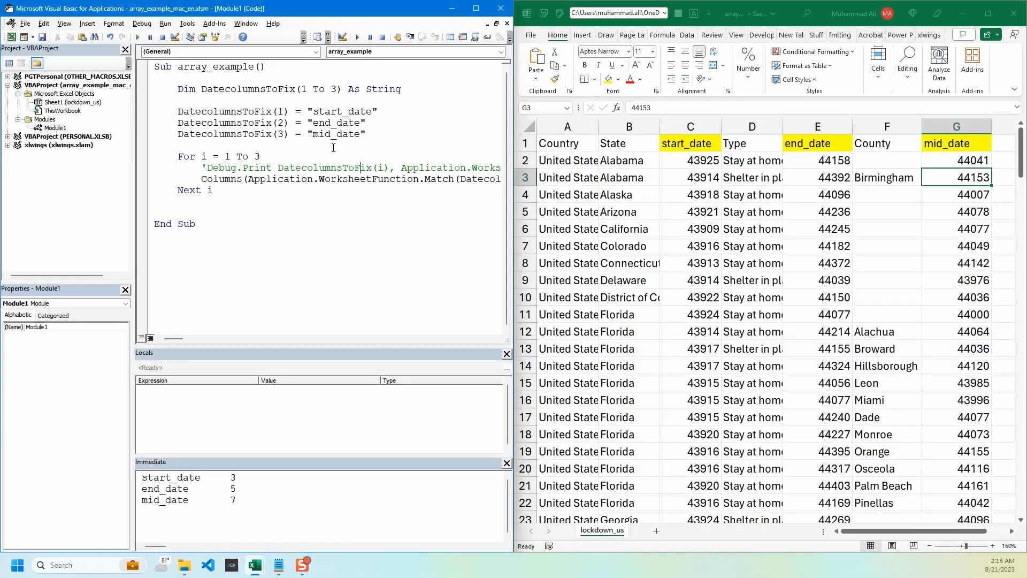
# Run the macro with F5 so mid_date shows dates like 11/18/2020.
pyautogui.press('F5')
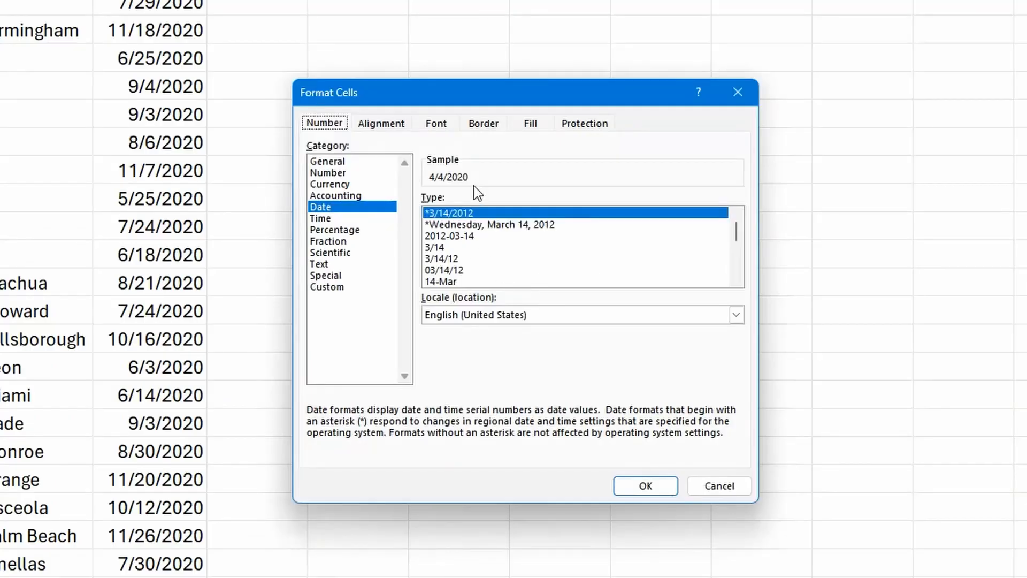
pyautogui.moveTo(513, 329)
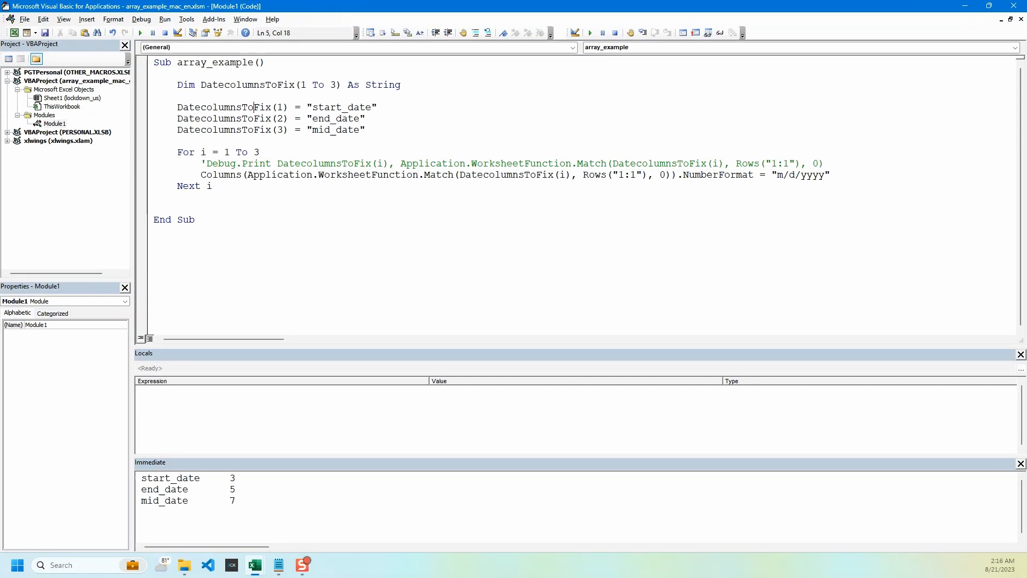
pyautogui.moveTo(507, 520)
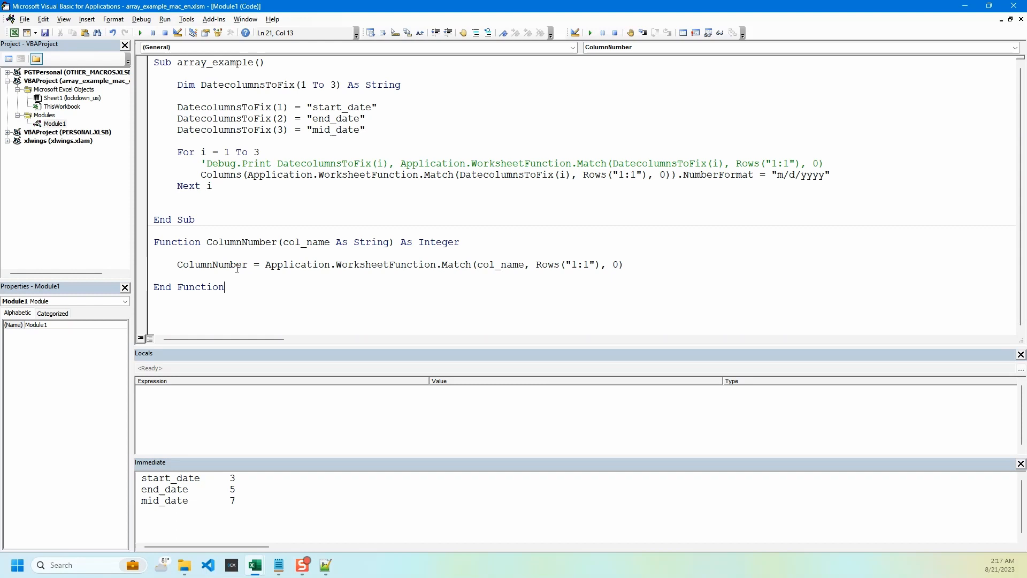
# Call the ColumnNumber function inside Columns() and close its parentheses.
pyautogui.doubleClick(212, 265)
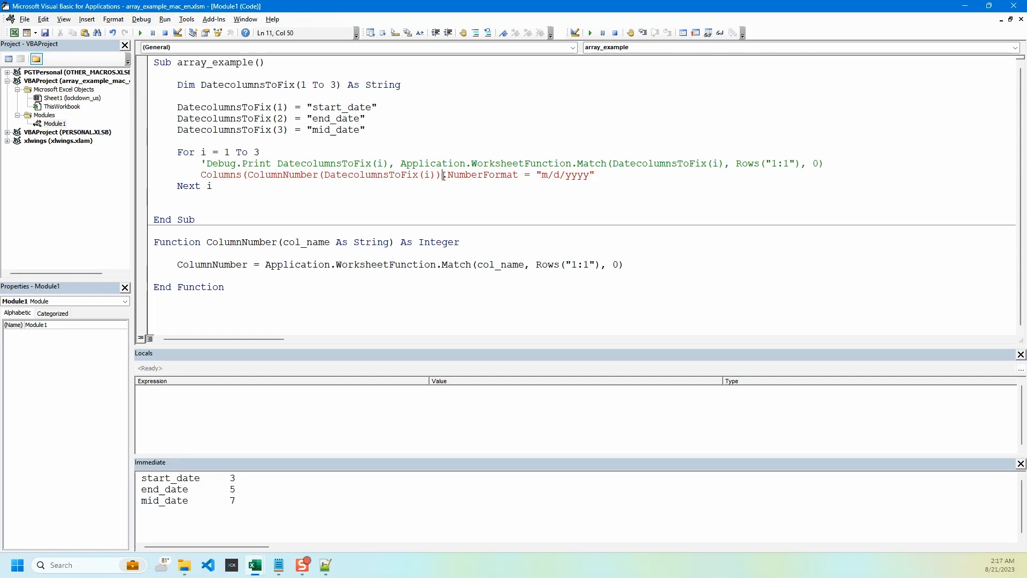
pyautogui.write(')')
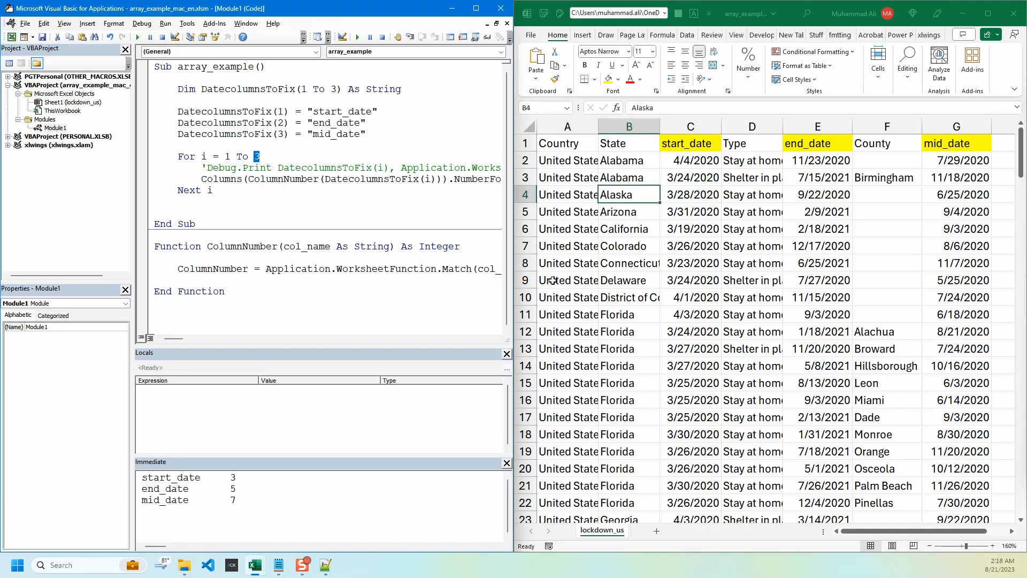
# Replace the loop's upper bound with UBound(DatecolumnsToFix), verify a start_date cell, and maximize the VBA window.
pyautogui.write('UBound(DatecolumnsToFix)')
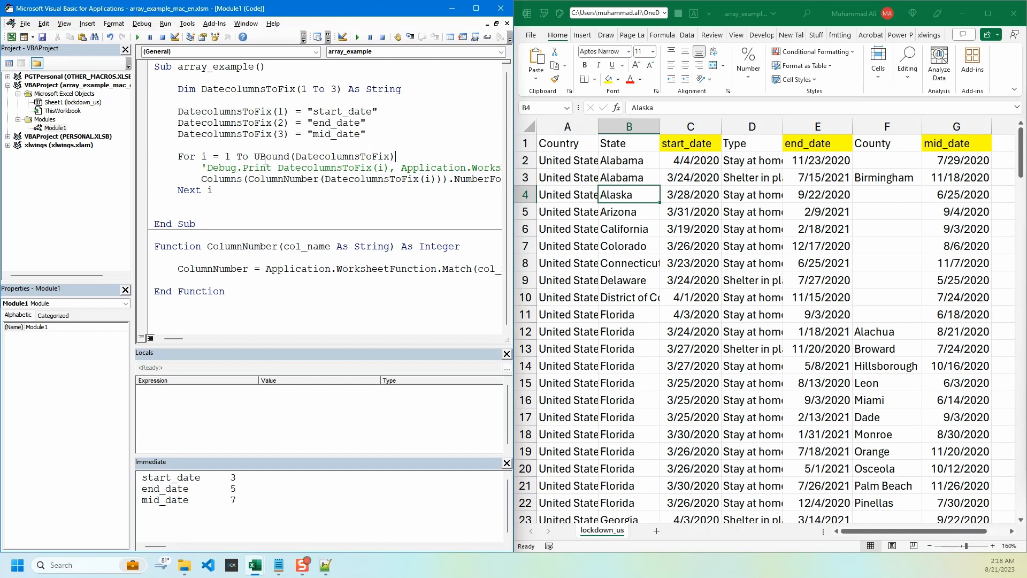
pyautogui.click(567, 194)
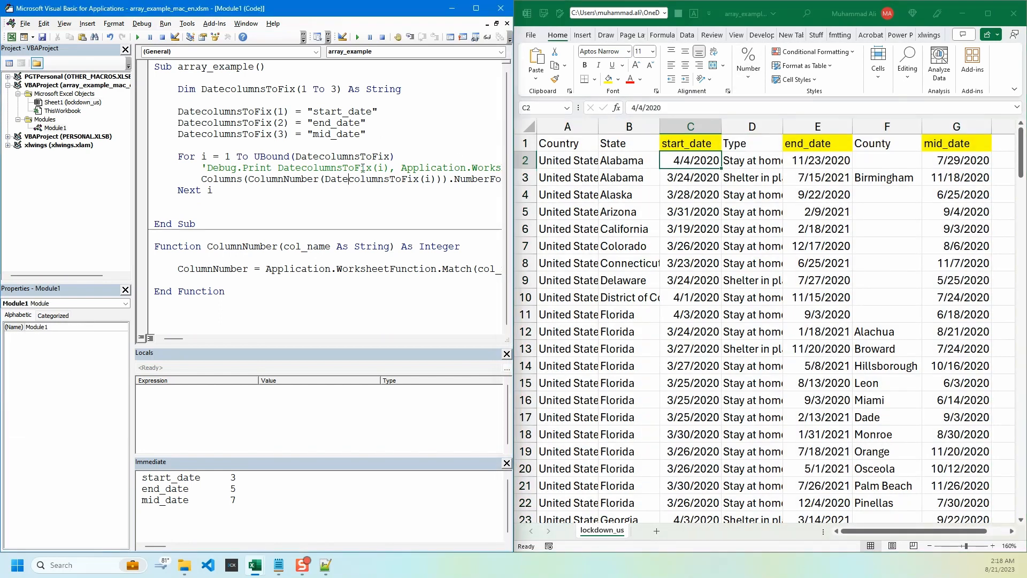
pyautogui.click(475, 7)
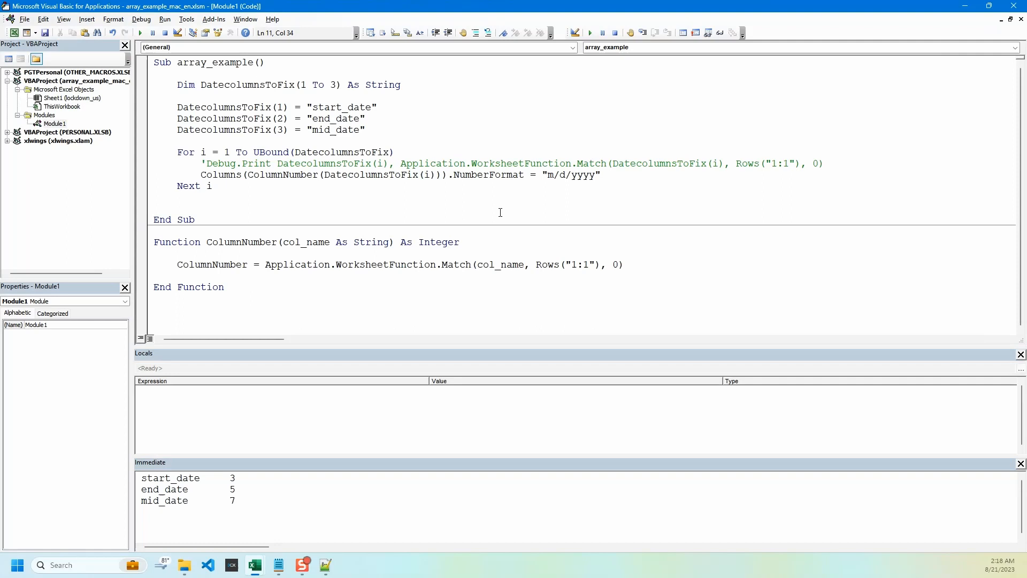